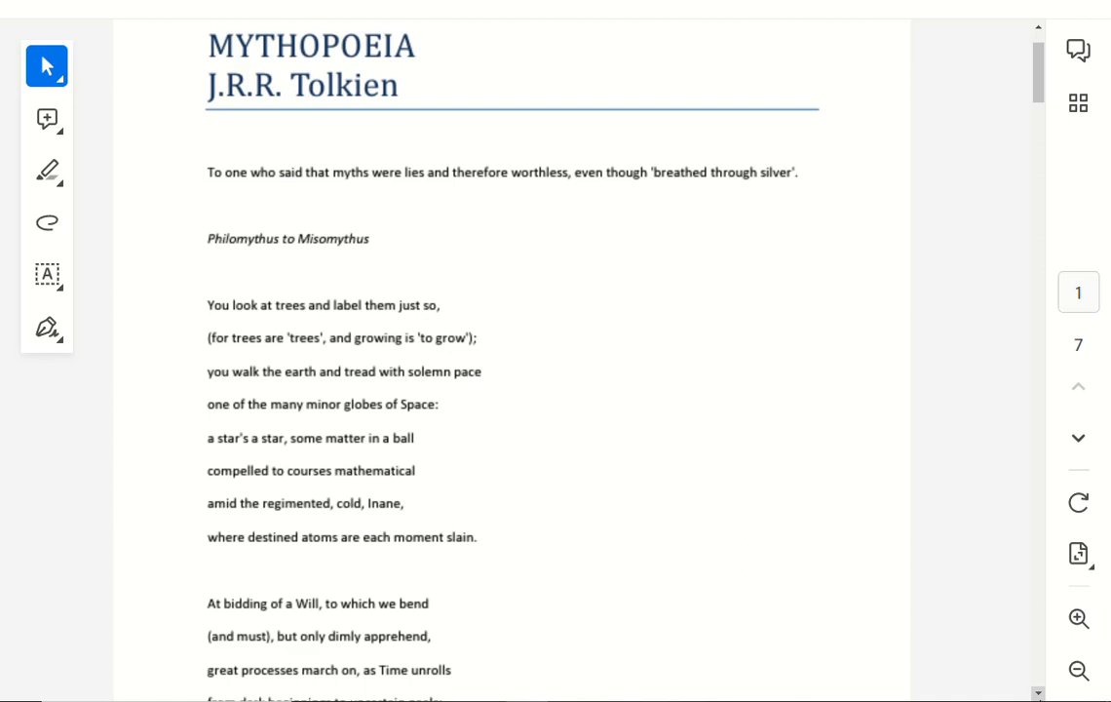
pyautogui.moveTo(1036, 692)
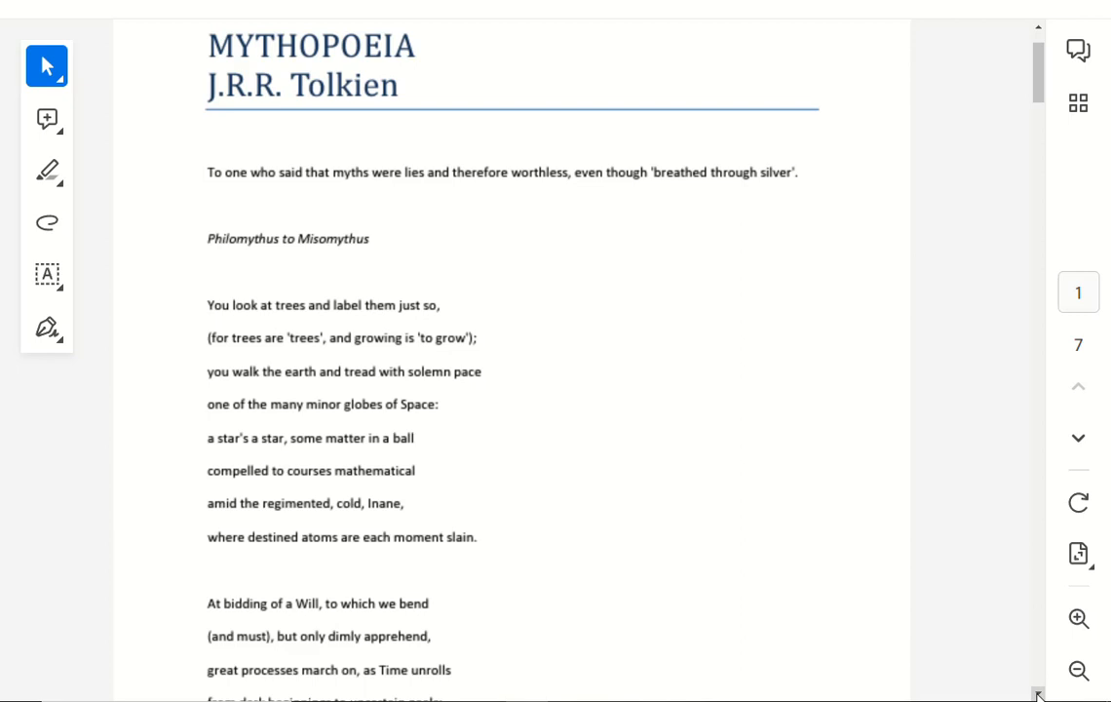
pyautogui.scroll(-3)
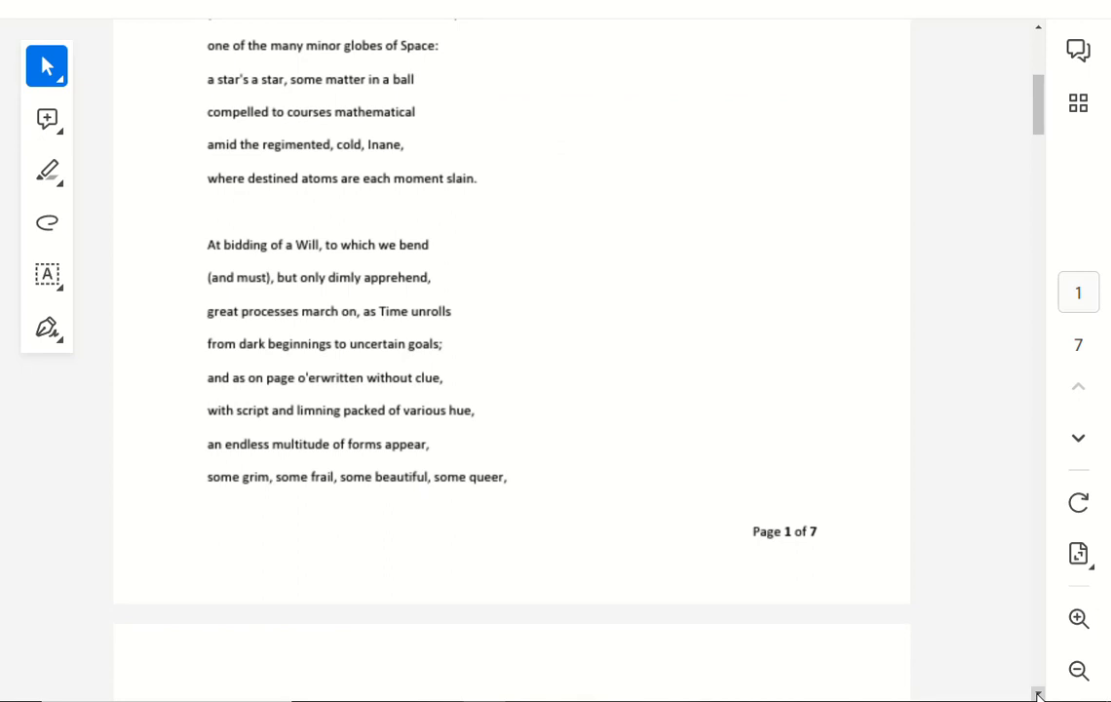
pyautogui.scroll(-3)
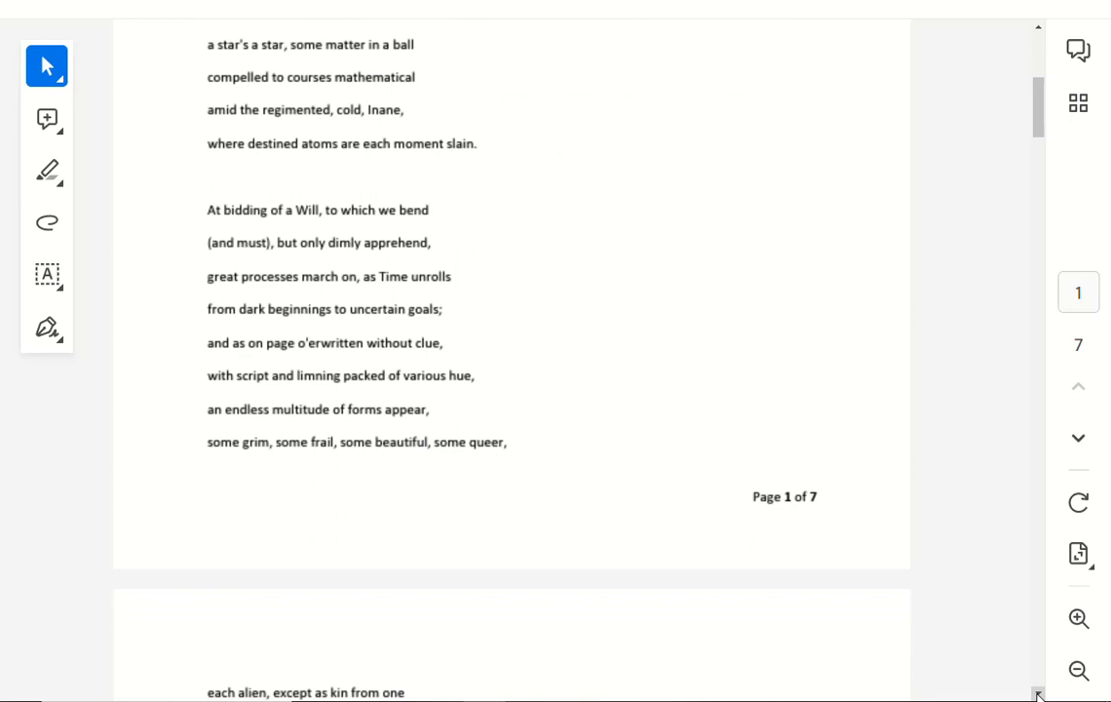
pyautogui.scroll(-3)
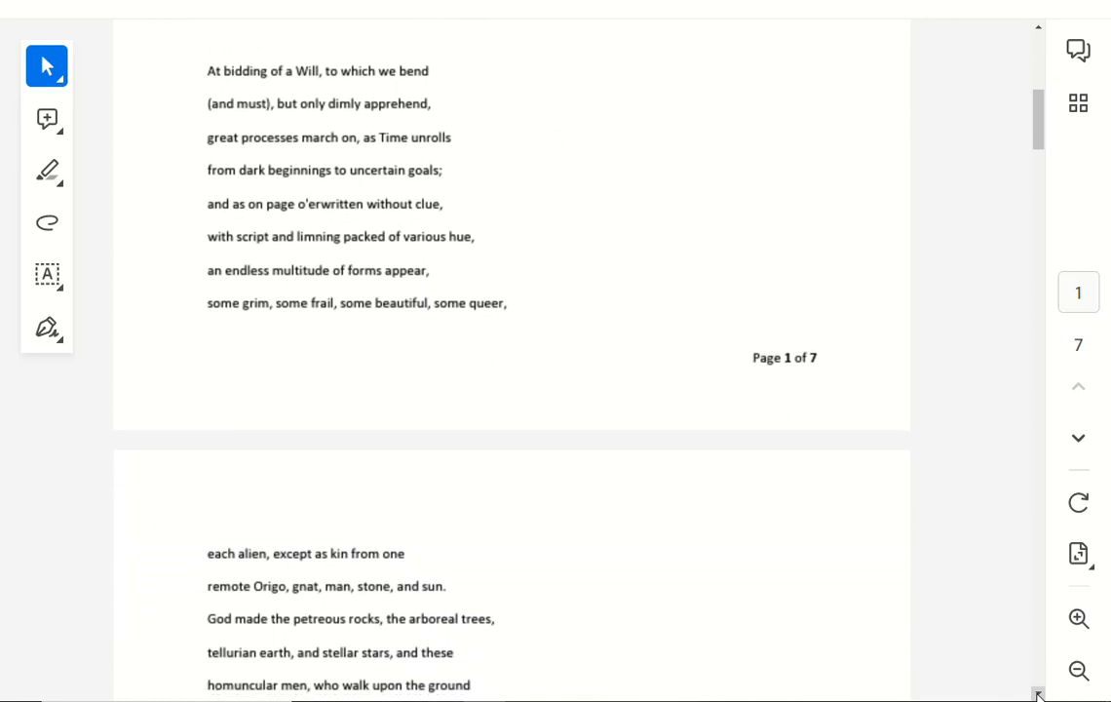
pyautogui.scroll(-3)
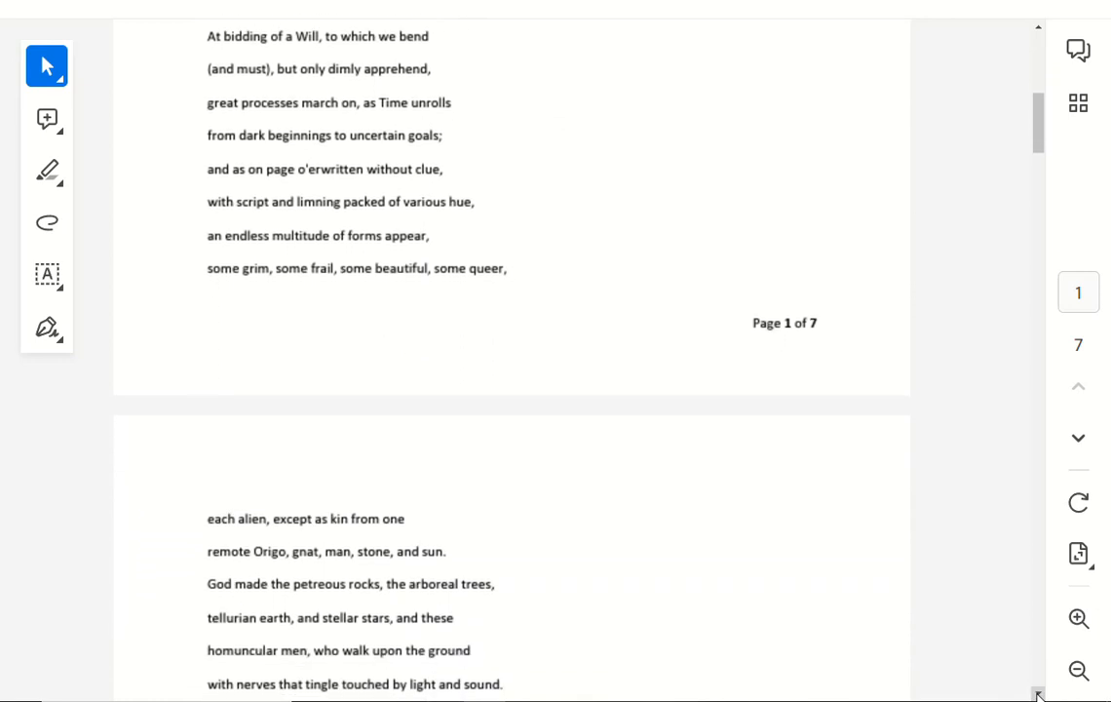
pyautogui.scroll(-3)
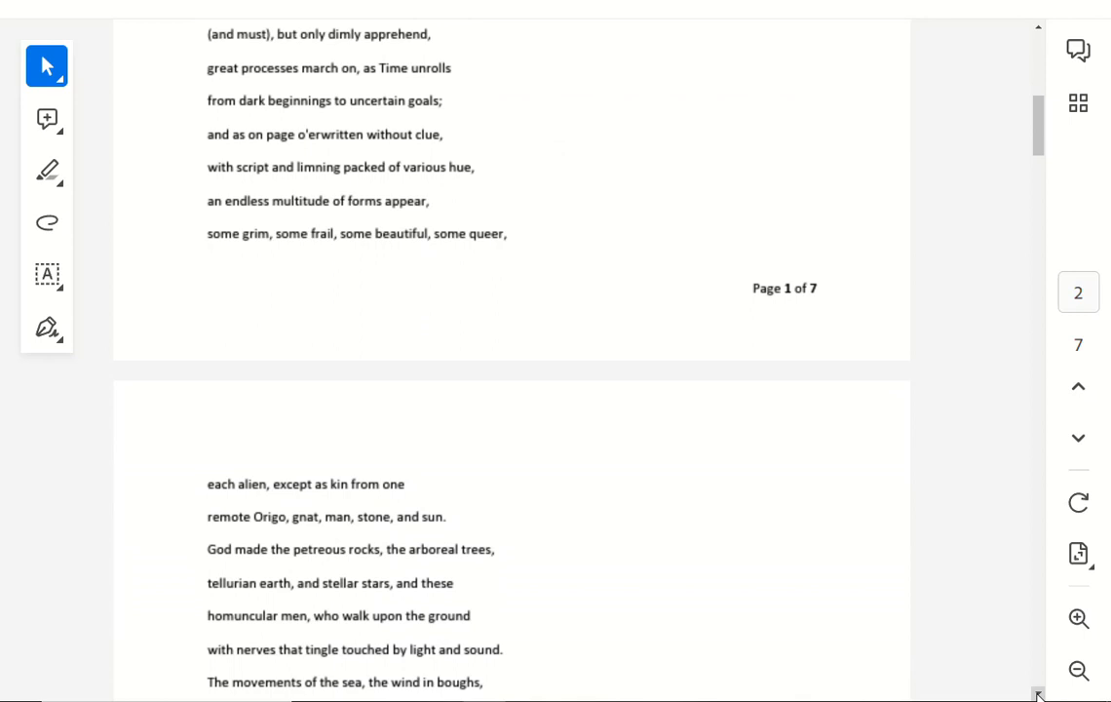
pyautogui.scroll(-3)
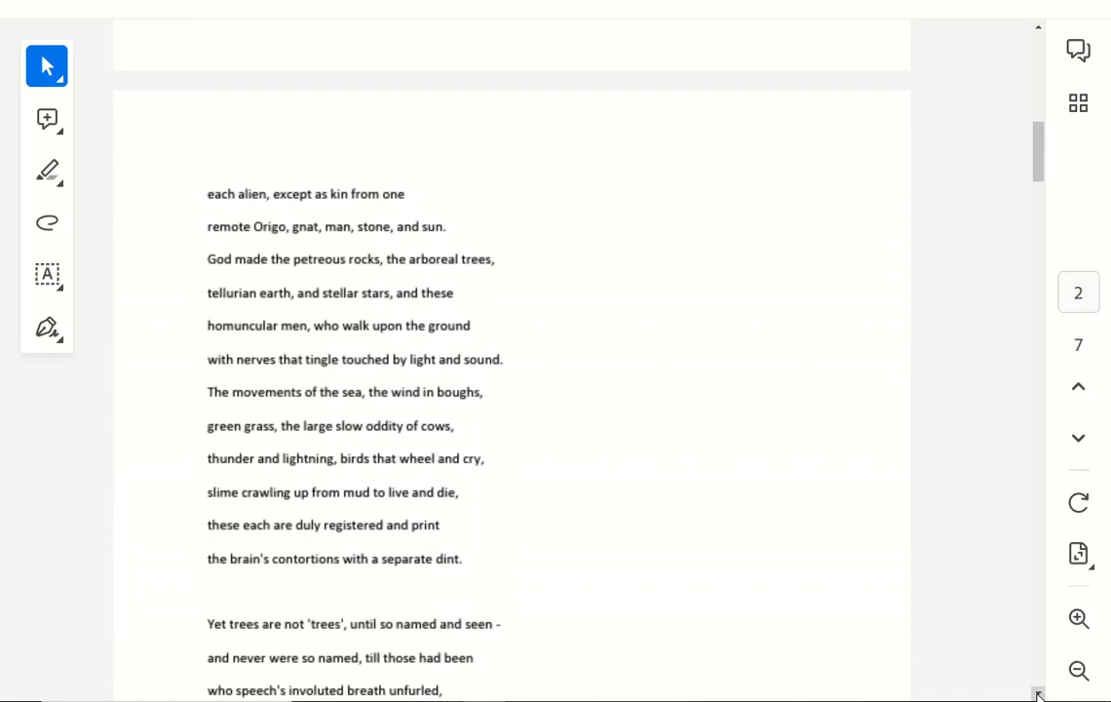
pyautogui.scroll(-3)
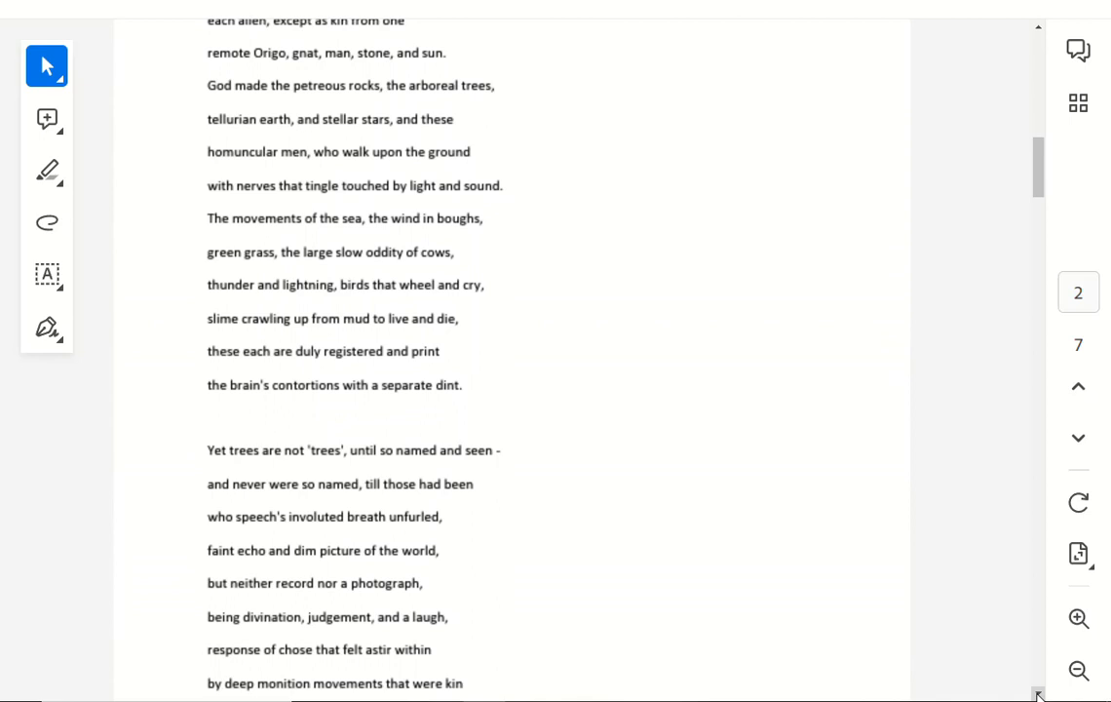
pyautogui.scroll(-3)
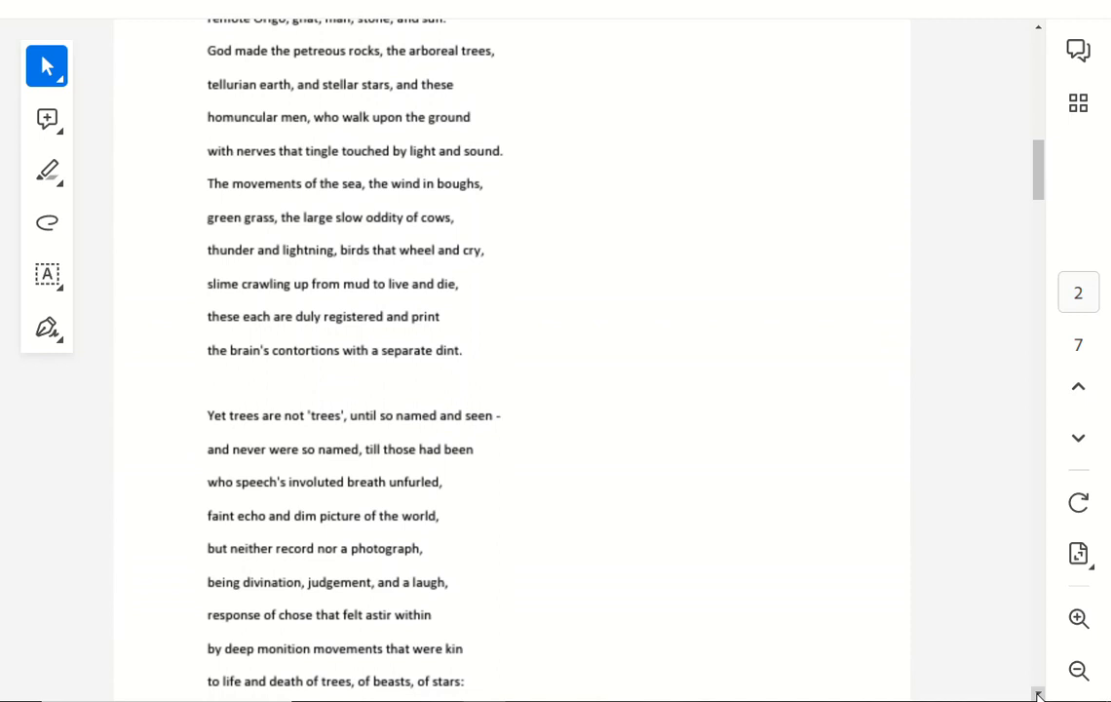
pyautogui.scroll(-3)
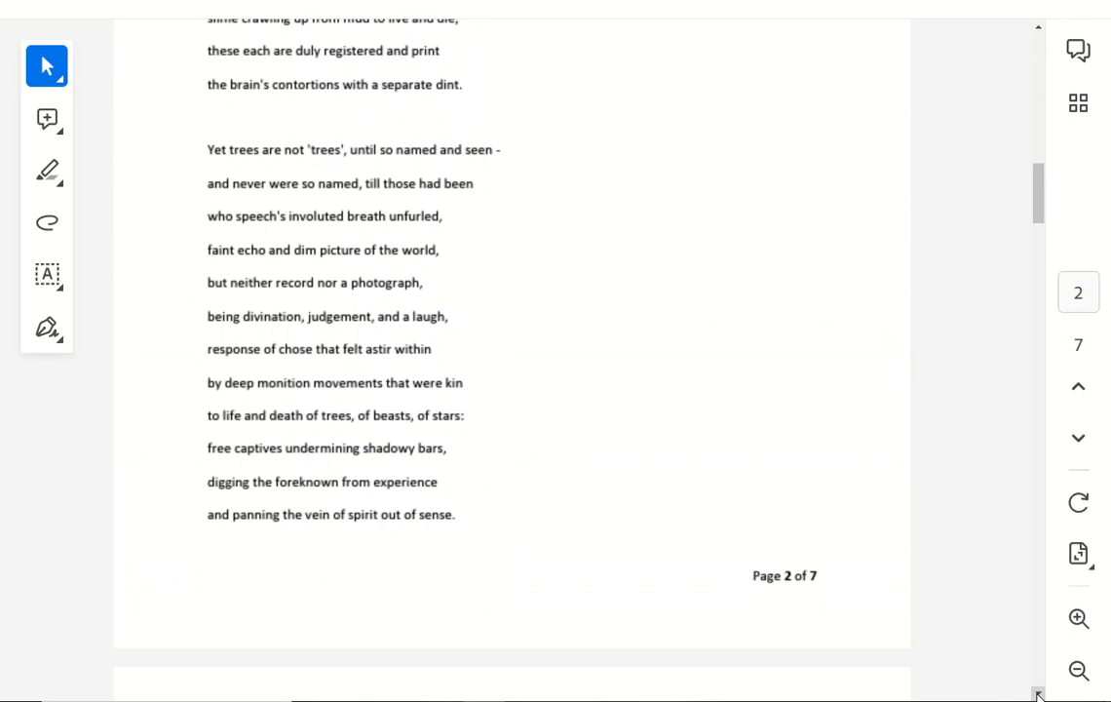
pyautogui.scroll(-3)
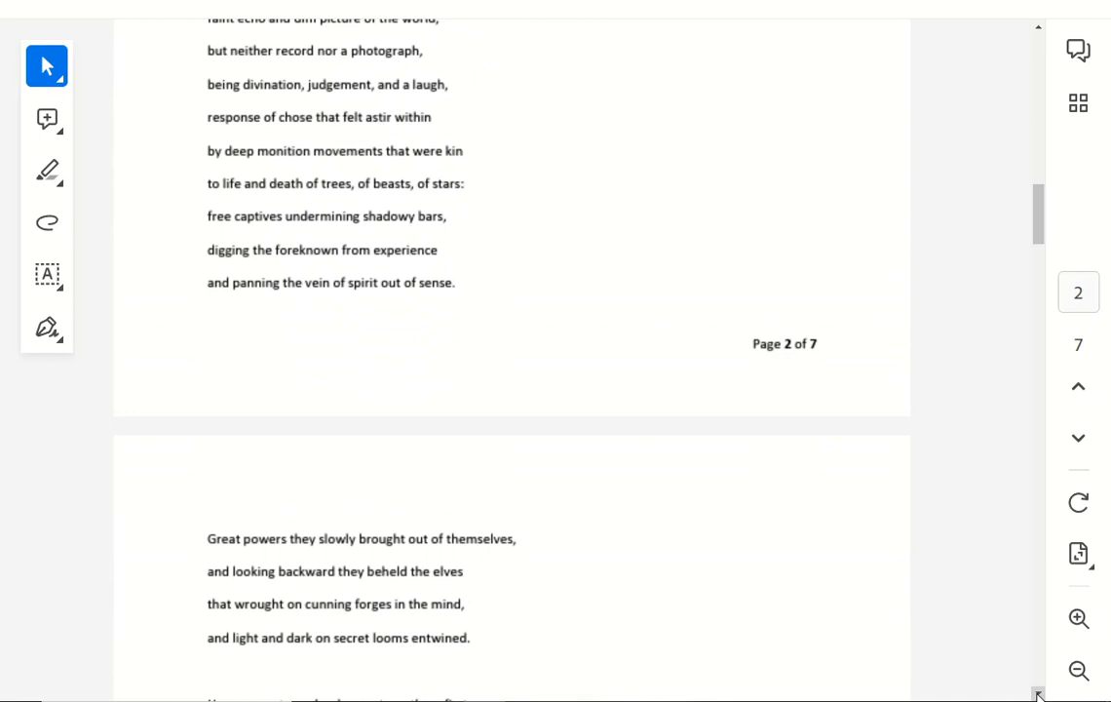
pyautogui.scroll(-3)
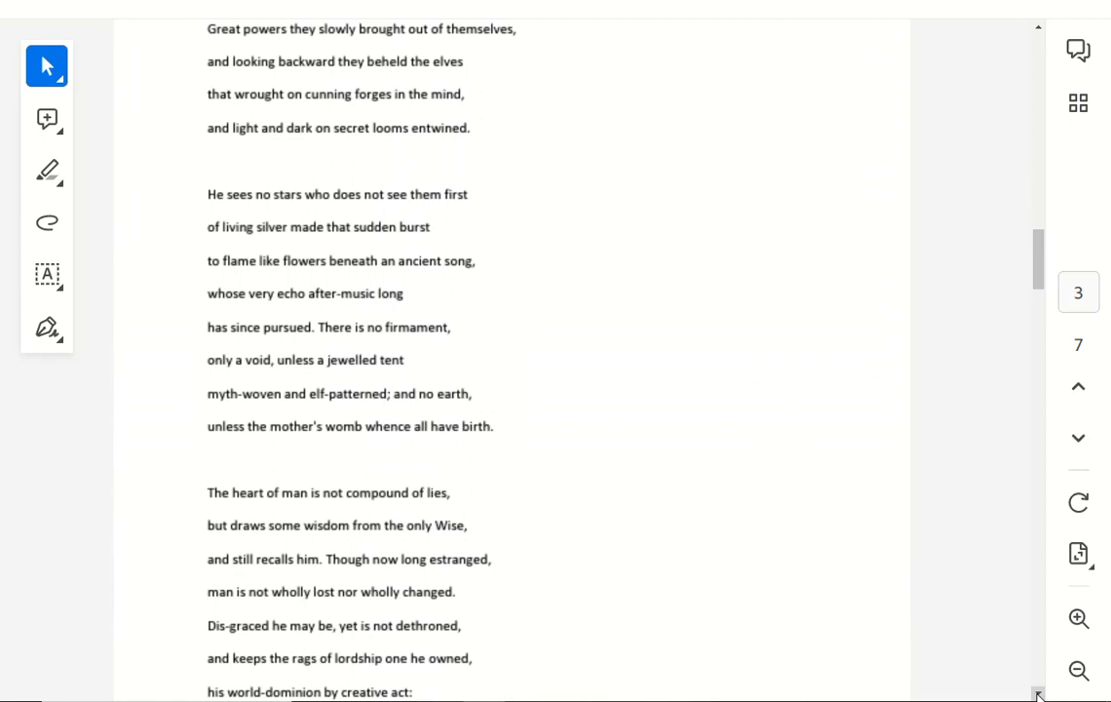
pyautogui.scroll(-3)
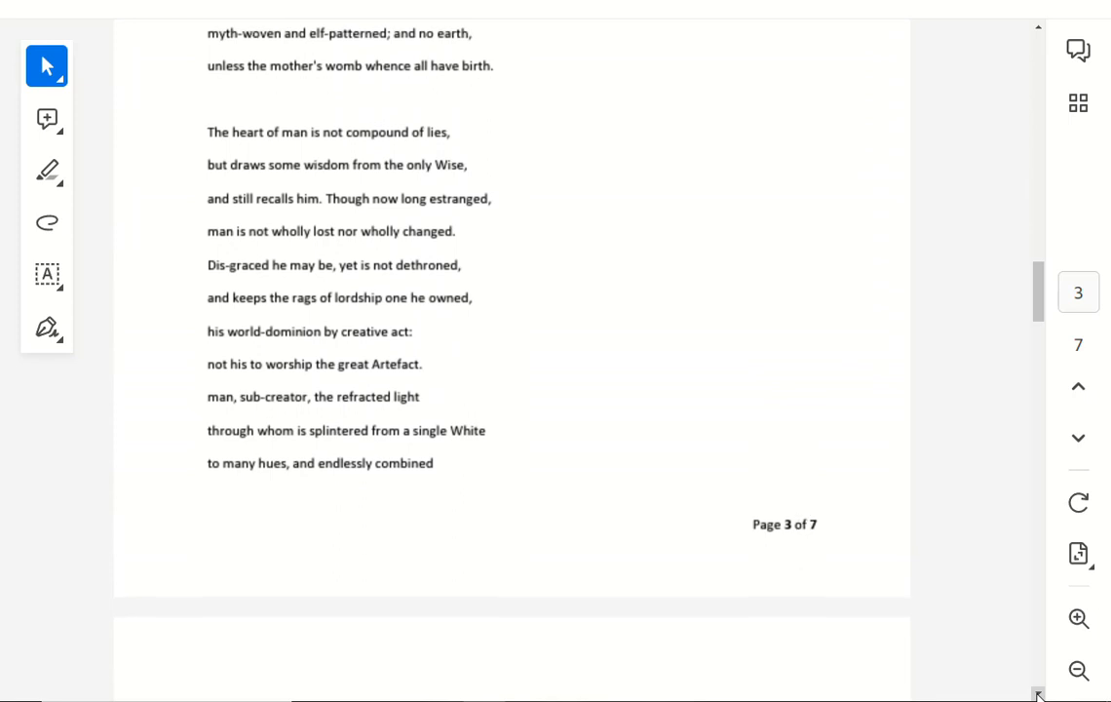
pyautogui.scroll(-3)
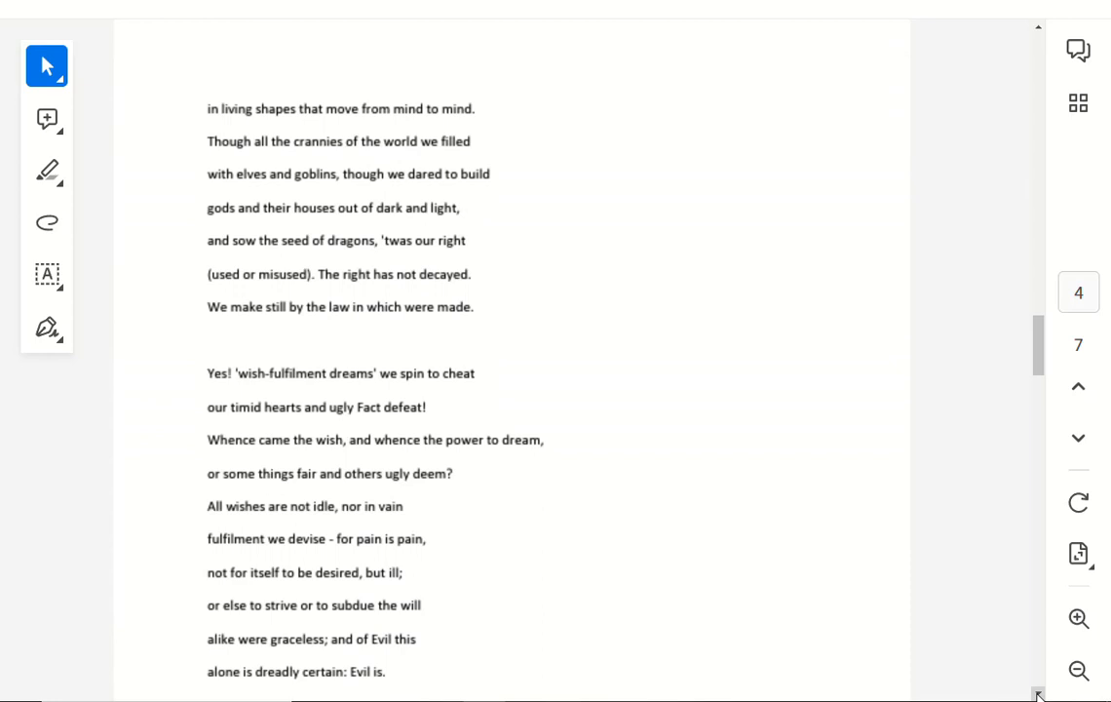
pyautogui.scroll(-3)
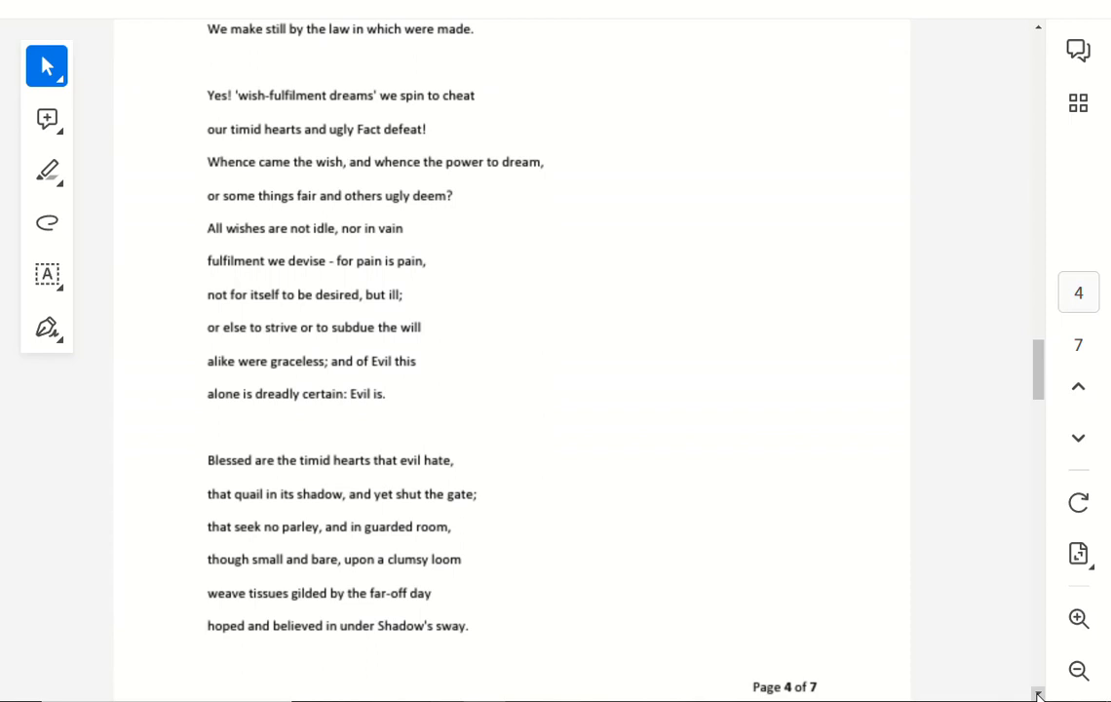
pyautogui.scroll(-3)
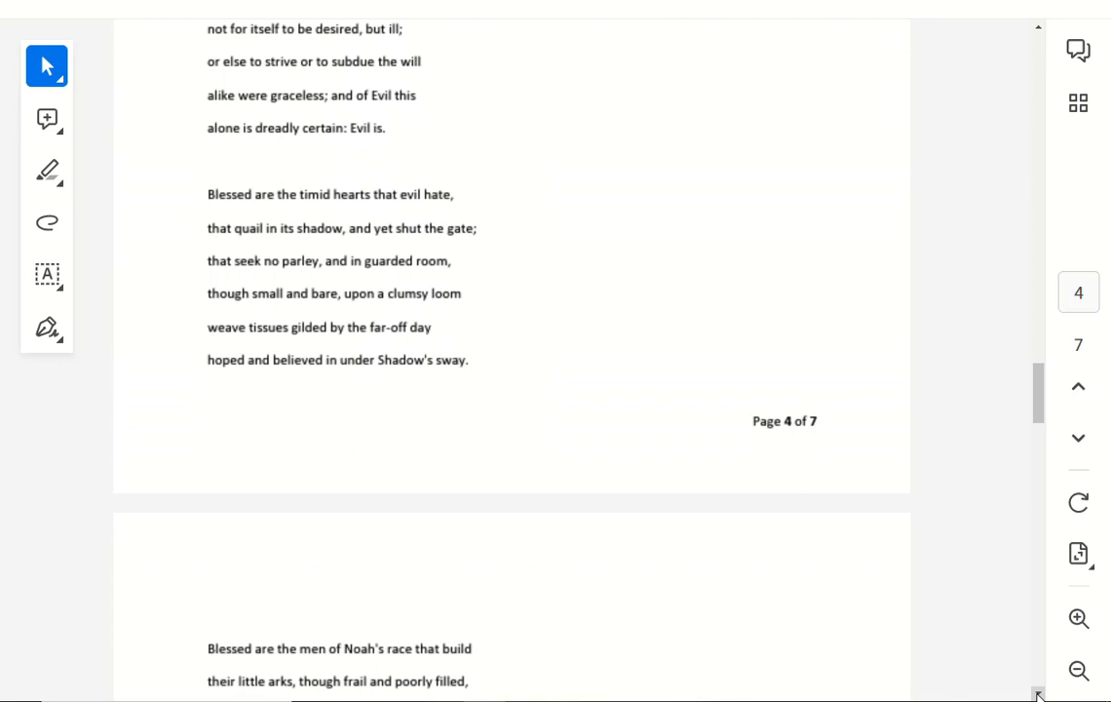
pyautogui.scroll(-3)
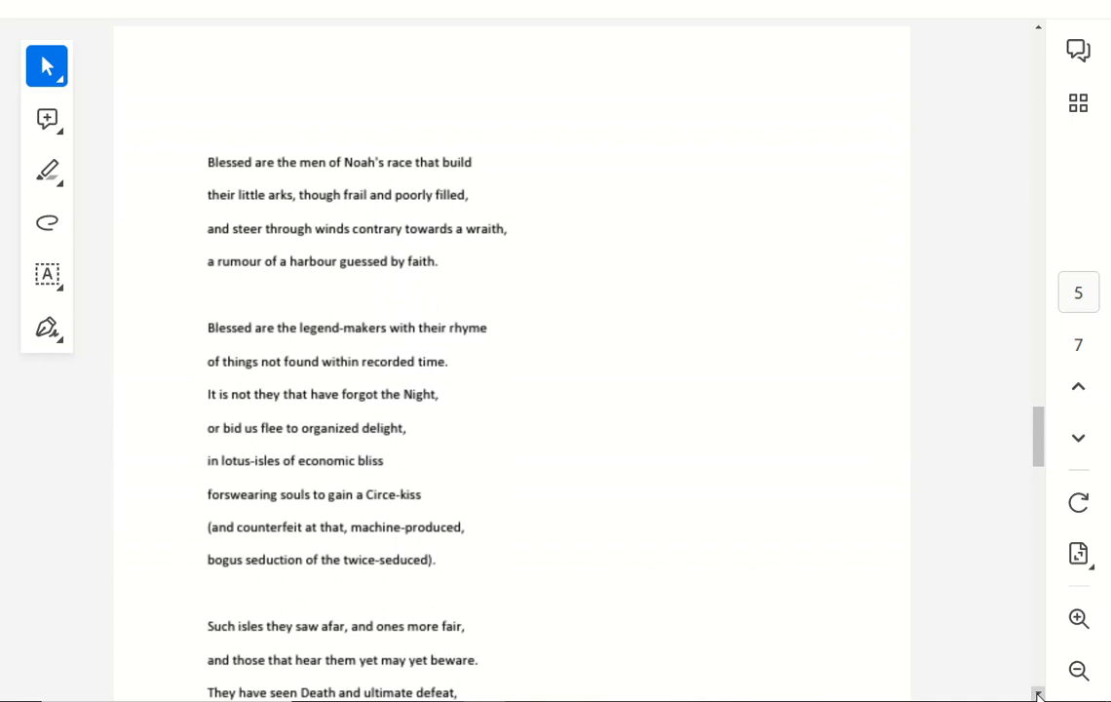
pyautogui.scroll(-3)
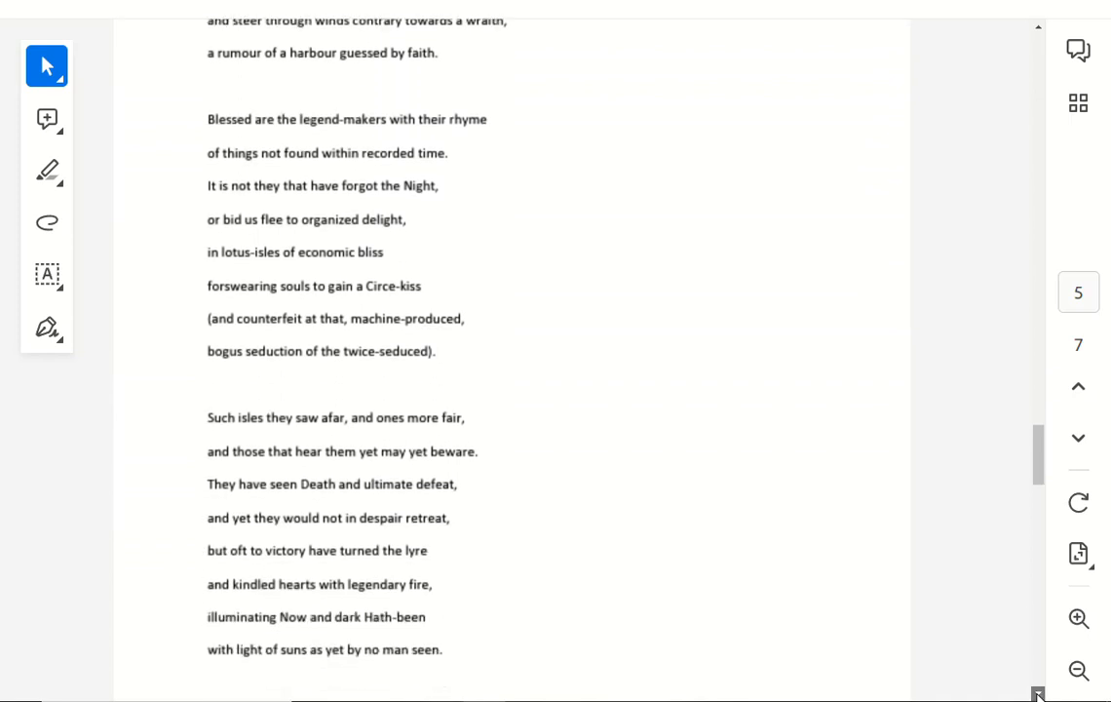
pyautogui.scroll(-3)
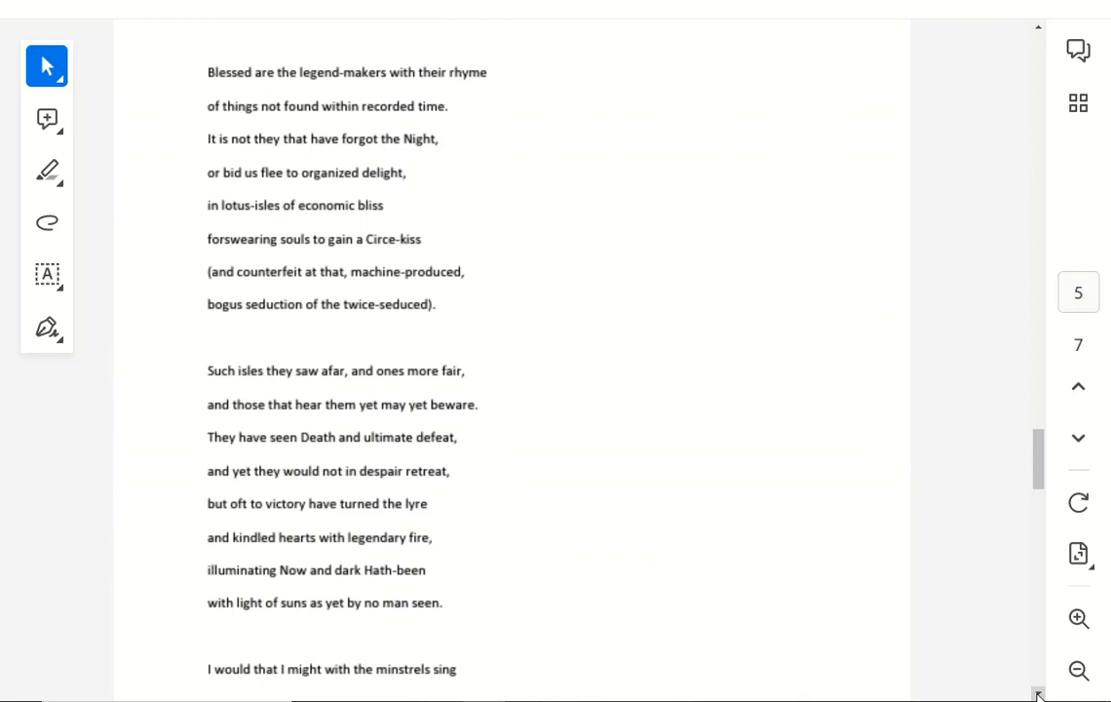
pyautogui.scroll(-3)
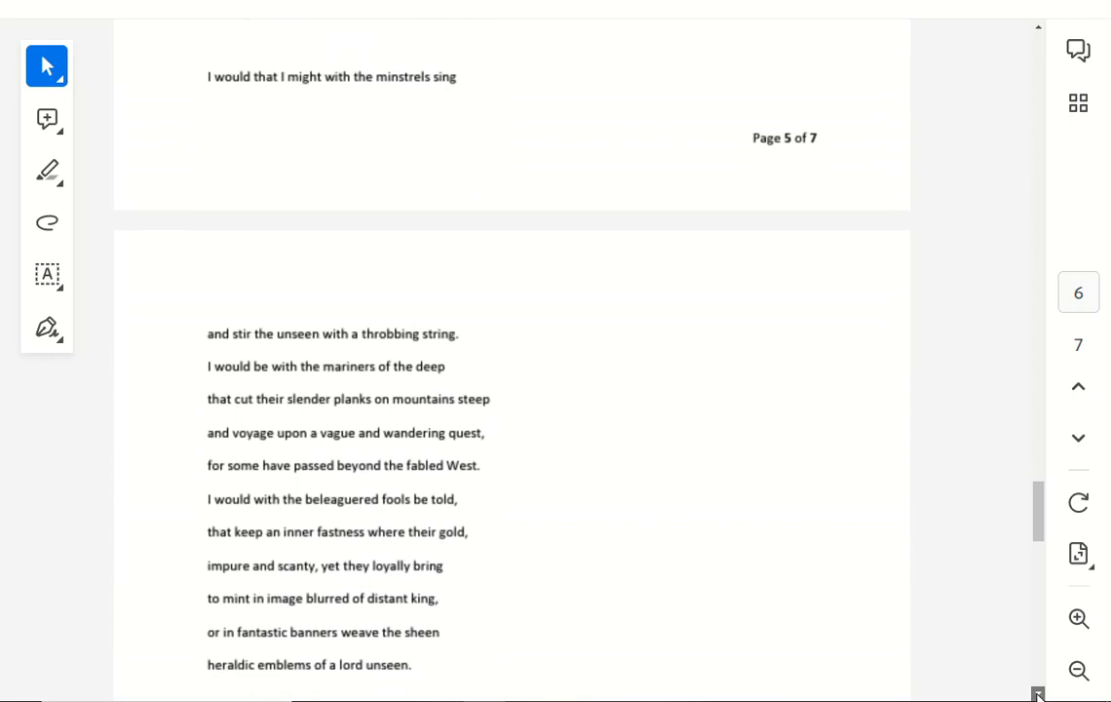
pyautogui.scroll(-3)
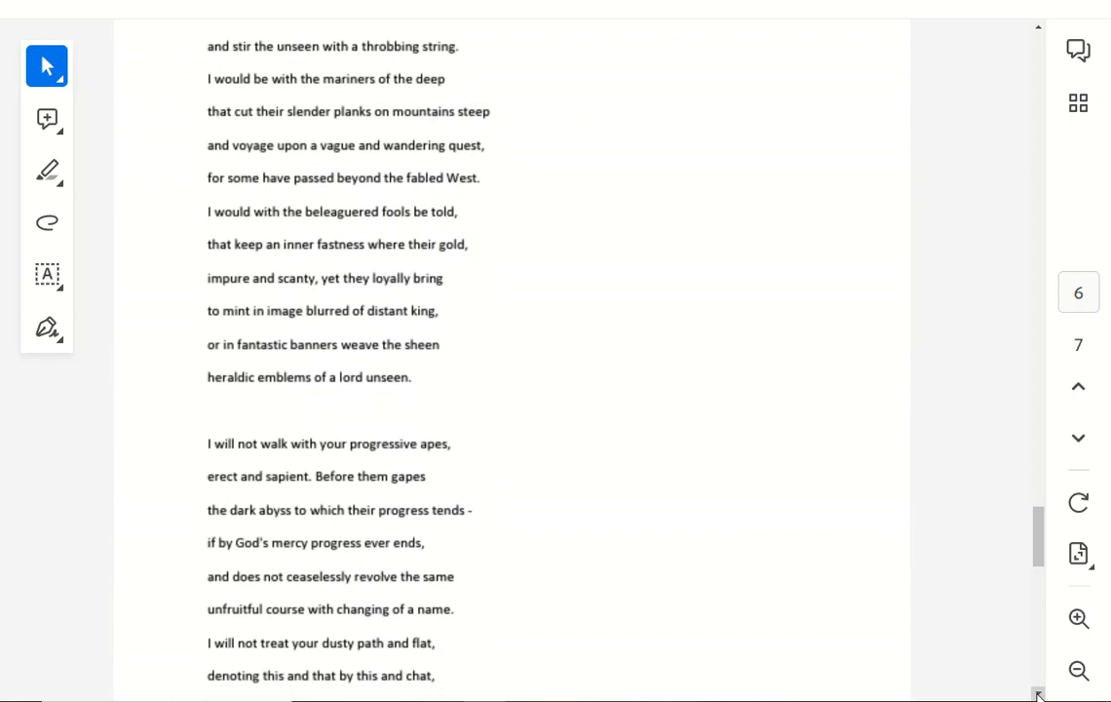
pyautogui.scroll(-3)
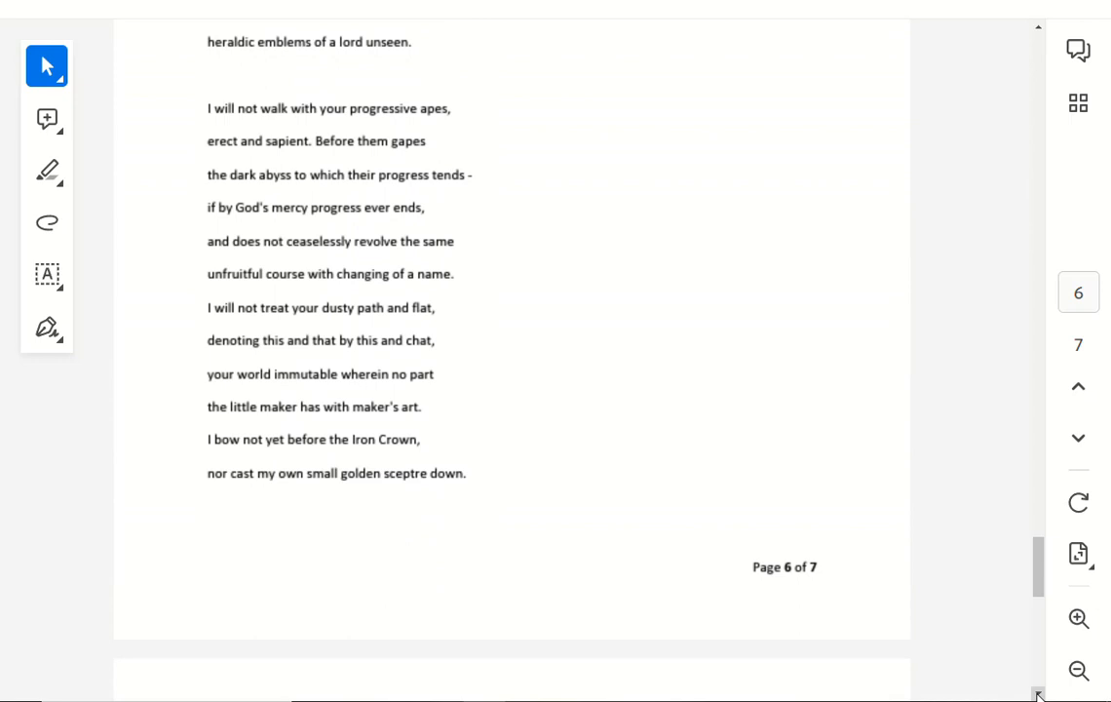
pyautogui.scroll(-3)
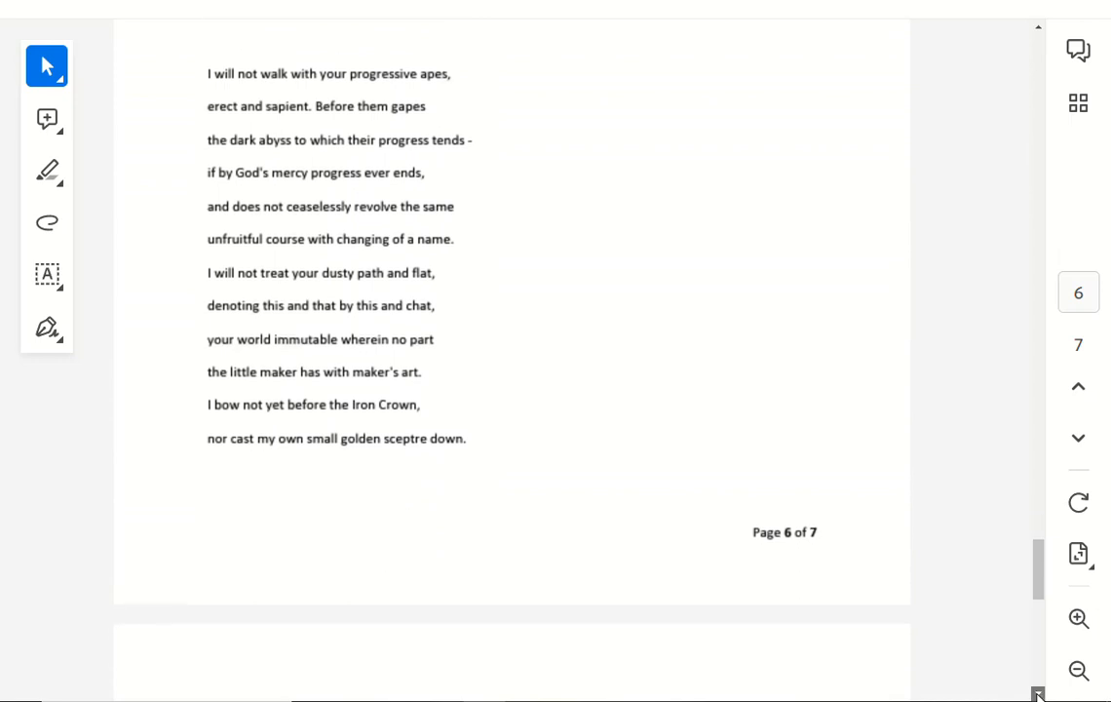
pyautogui.scroll(-3)
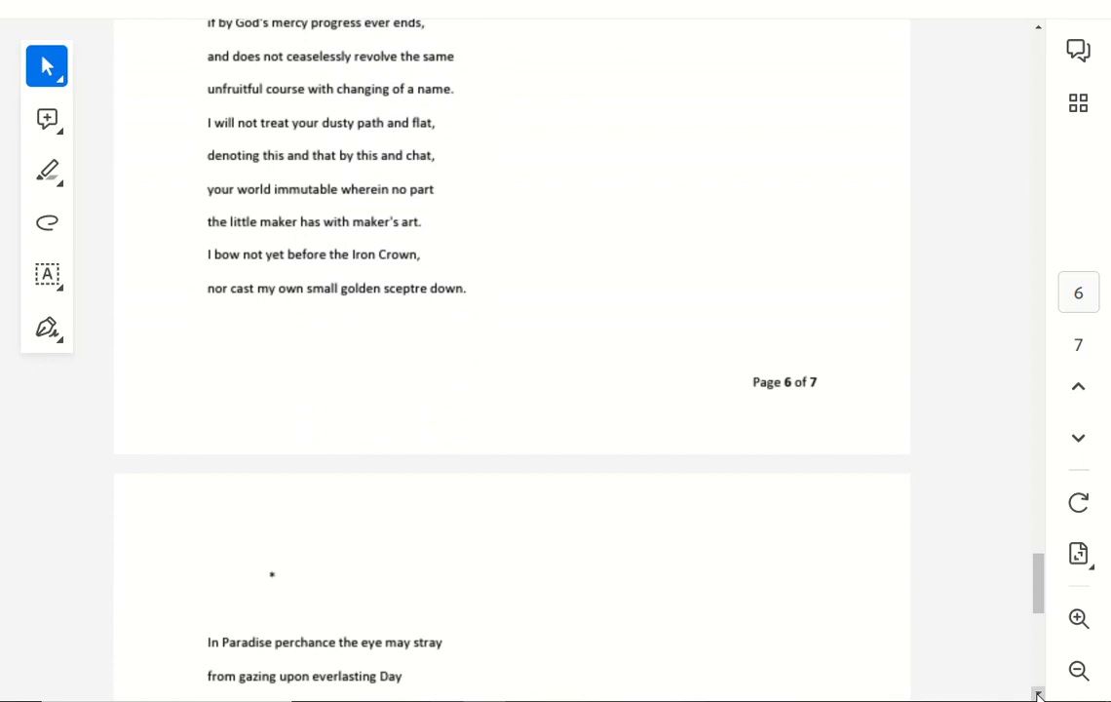
pyautogui.scroll(-3)
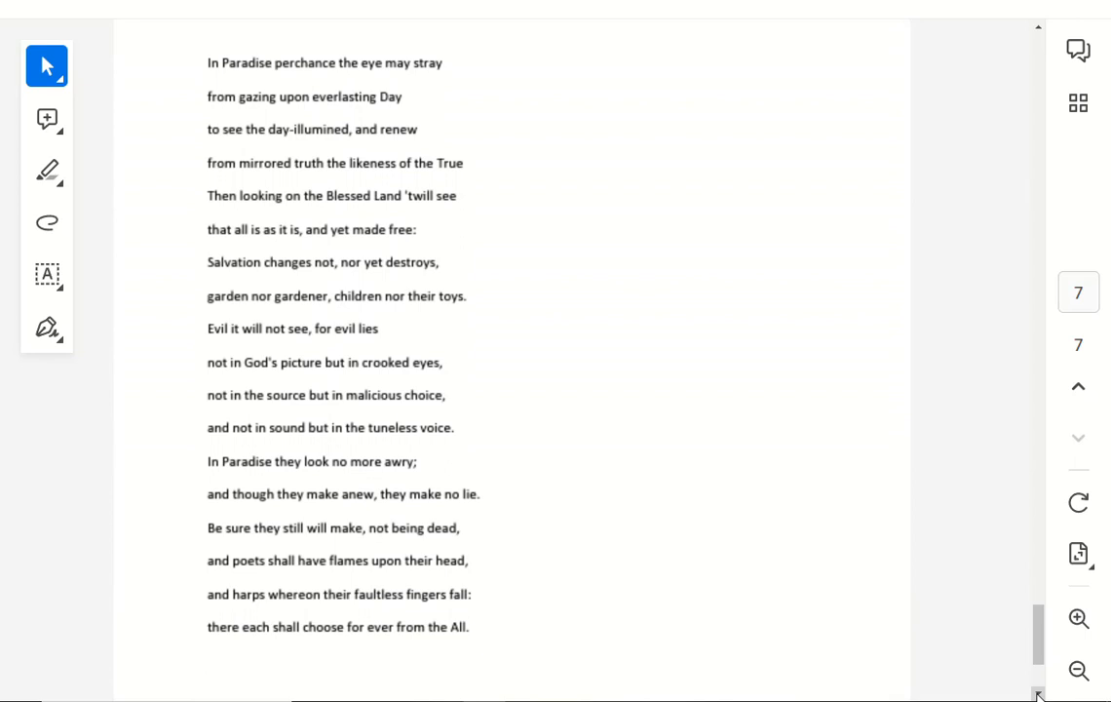
pyautogui.scroll(-3)
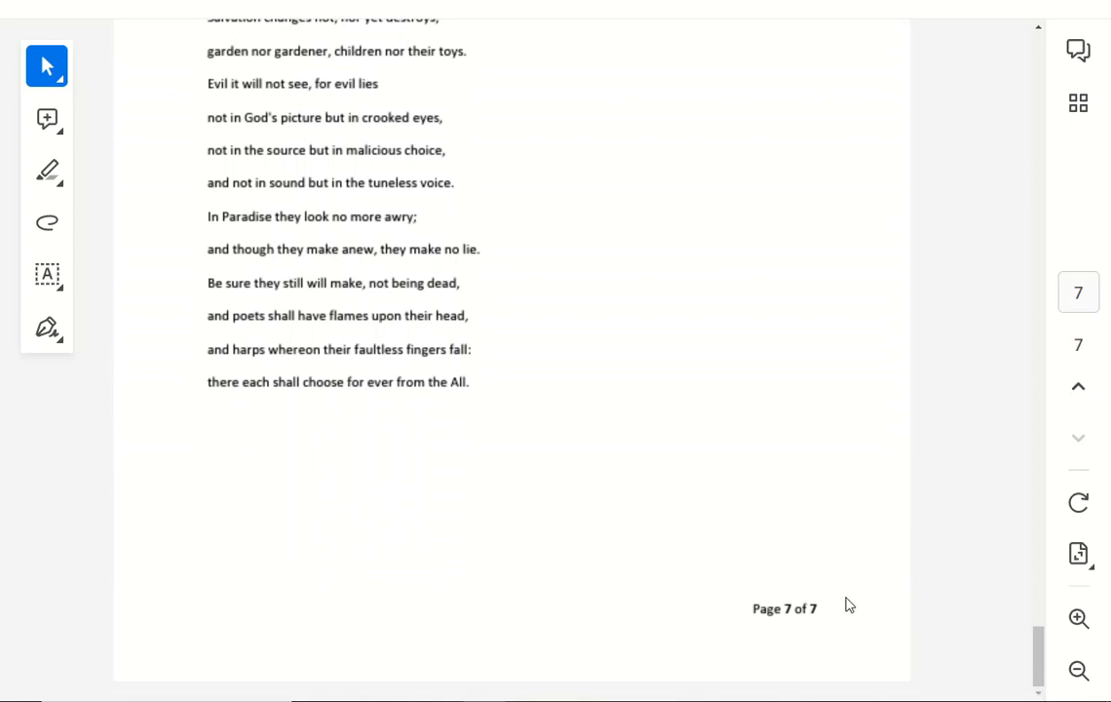
pyautogui.moveTo(743, 61)
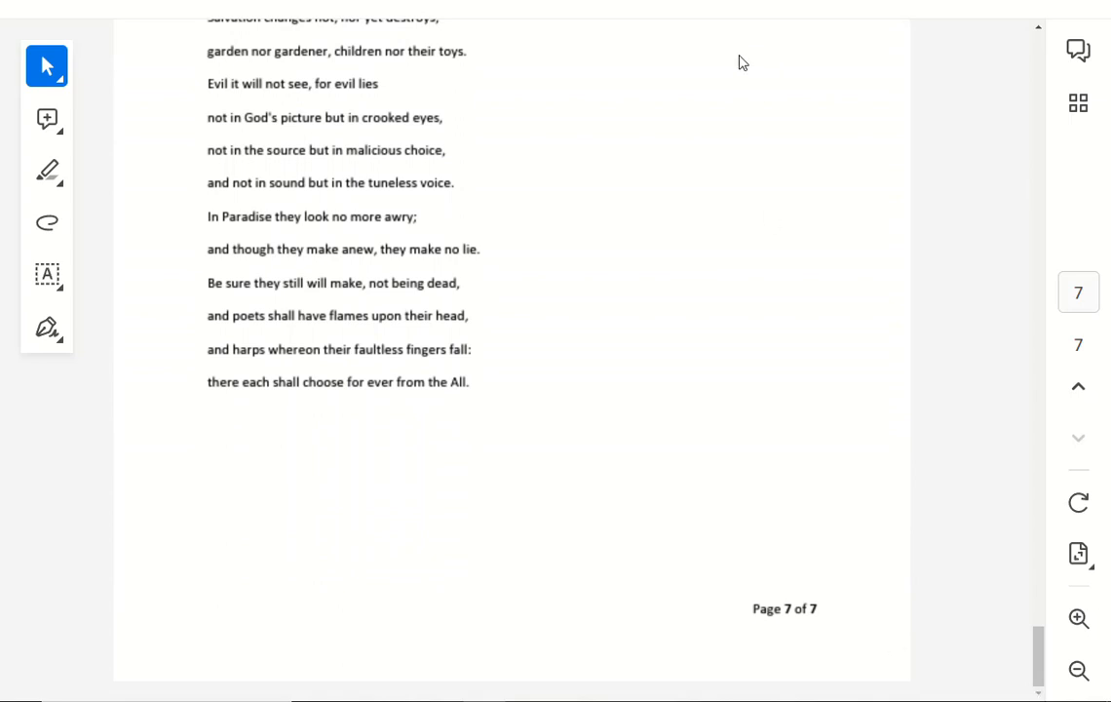
pyautogui.moveTo(516, 20)
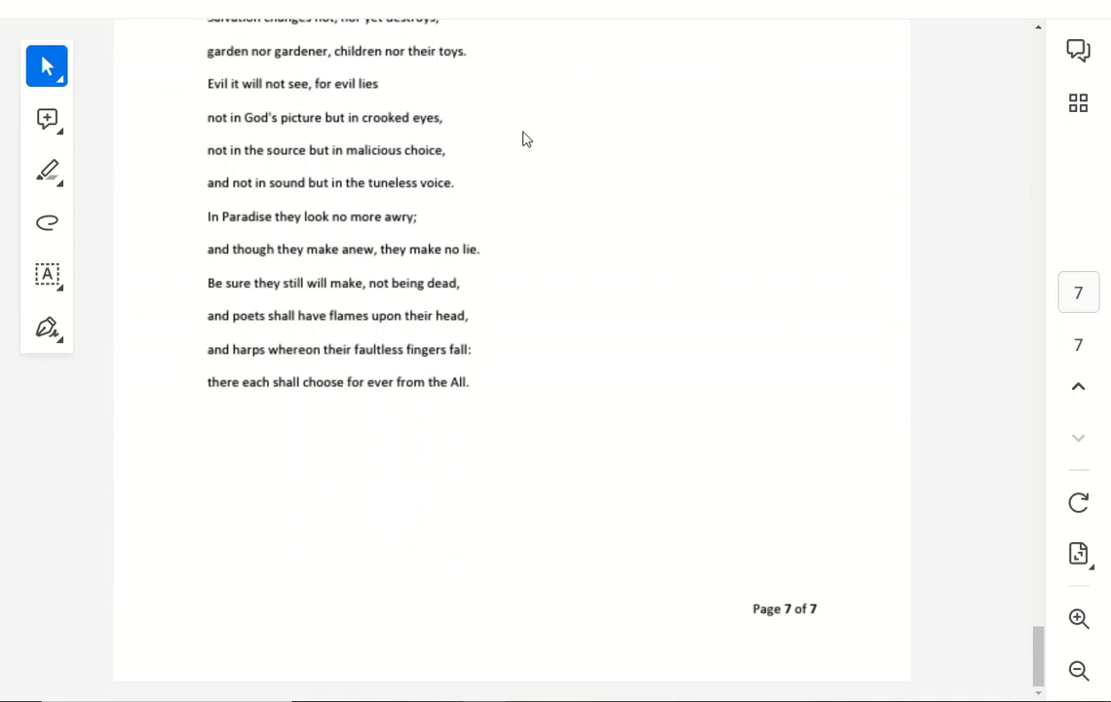
pyautogui.moveTo(519, 136)
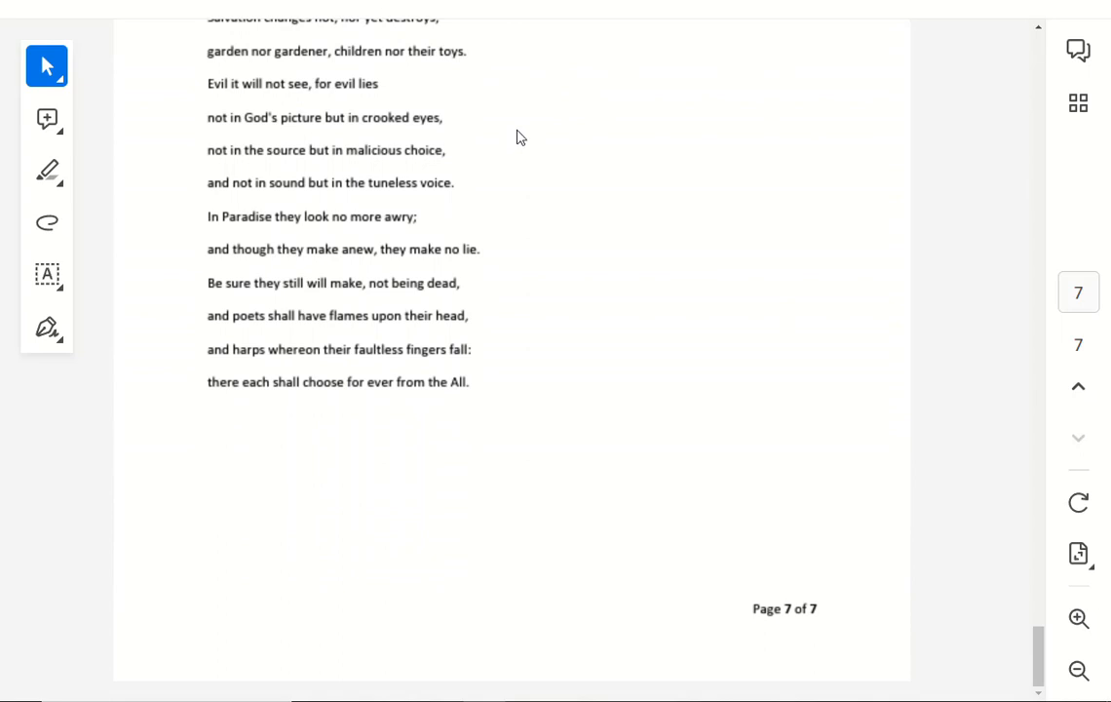
pyautogui.moveTo(421, 102)
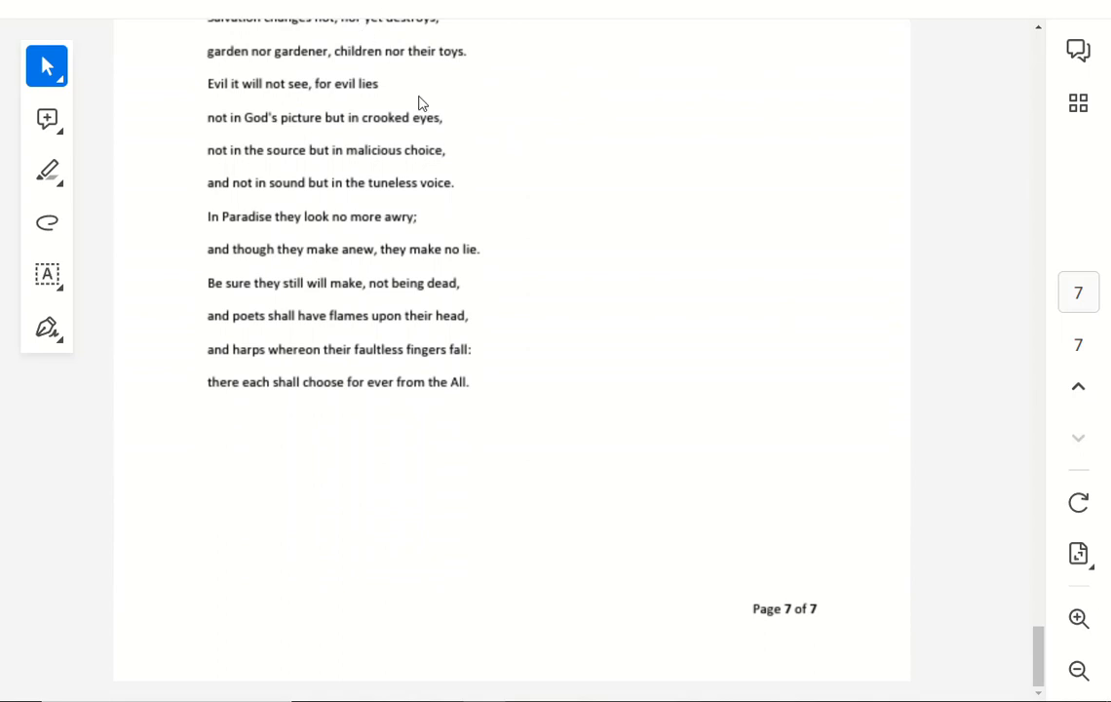
pyautogui.moveTo(368, 47)
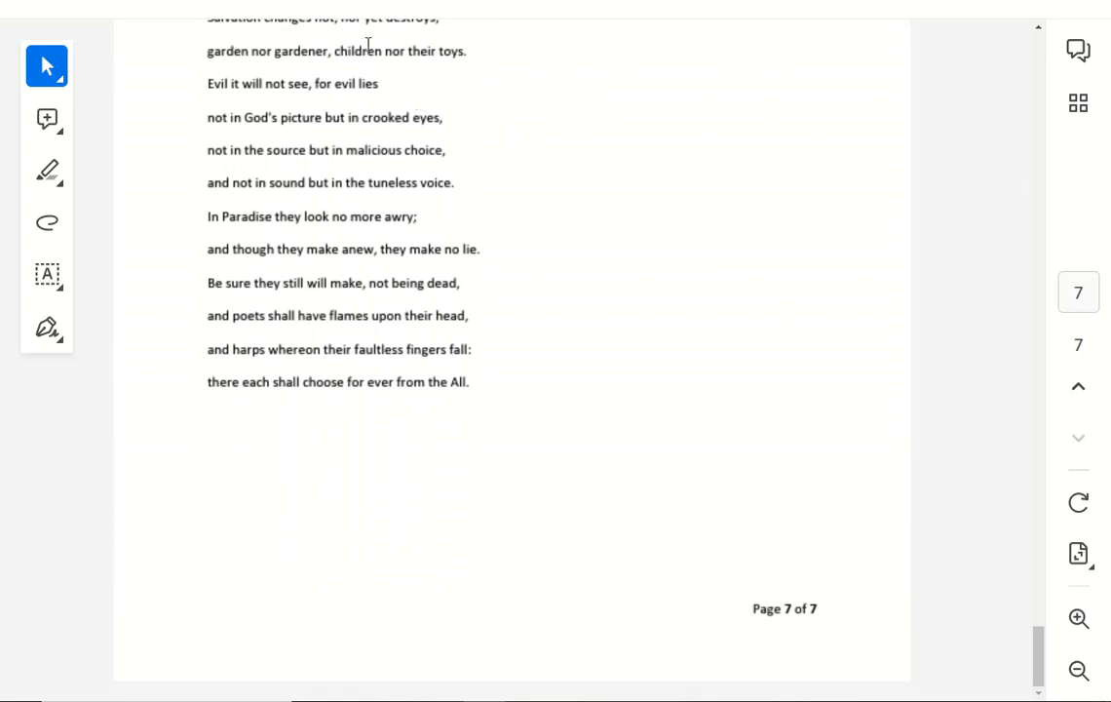
pyautogui.moveTo(366, 86)
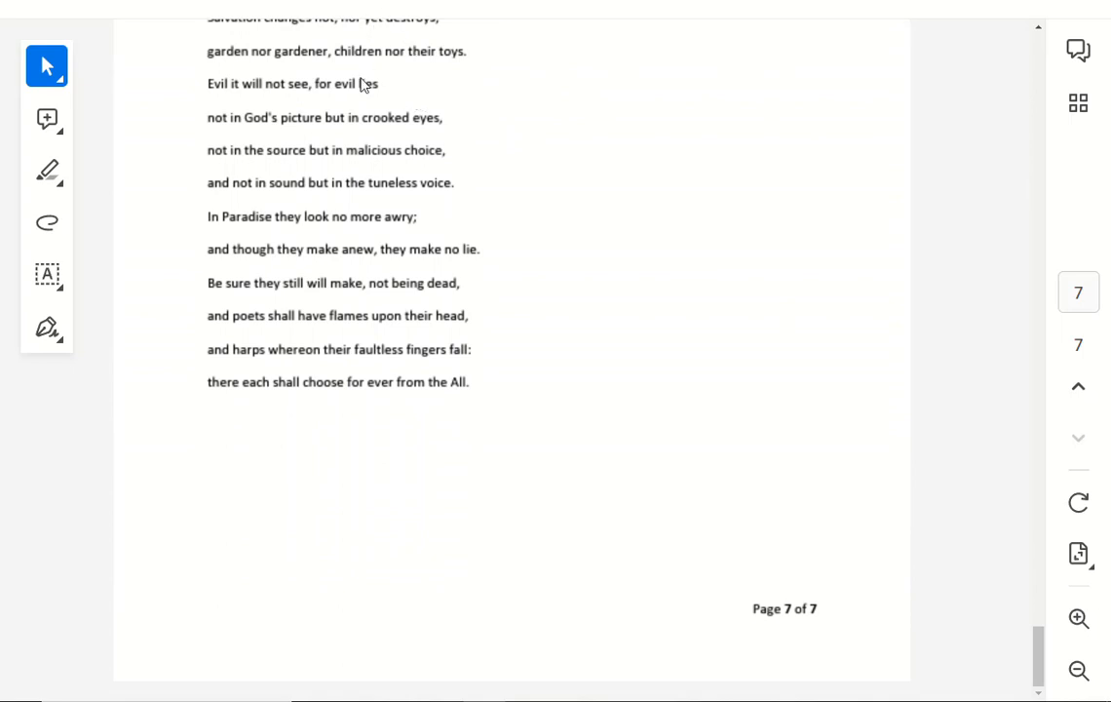
pyautogui.moveTo(388, 110)
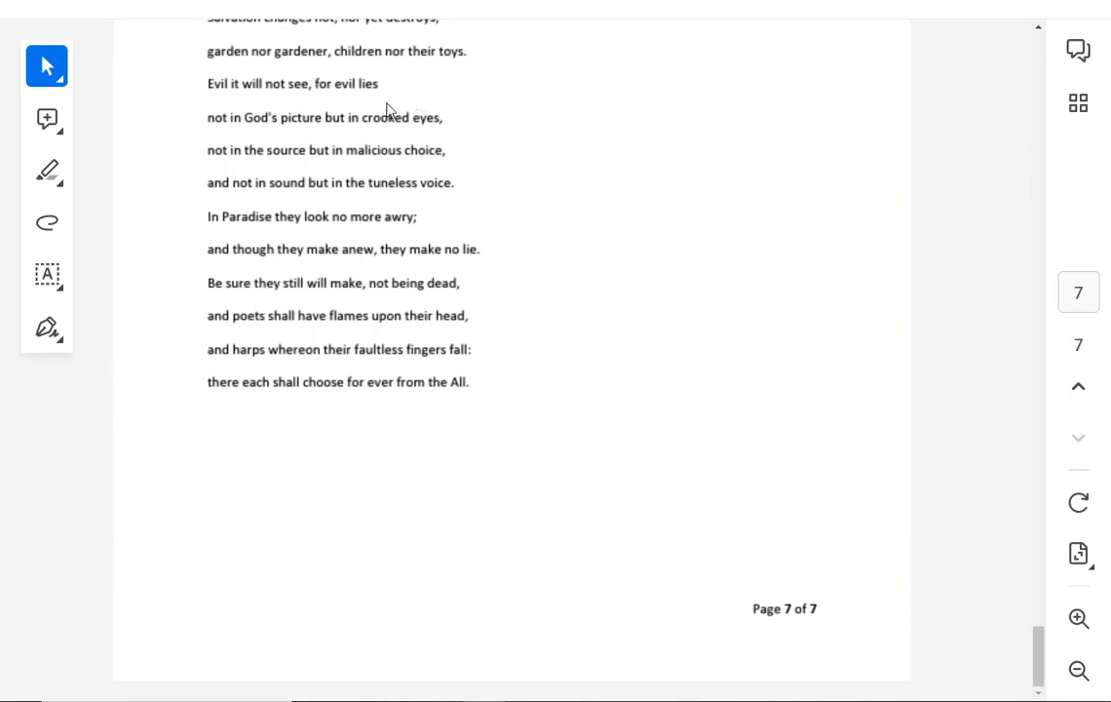